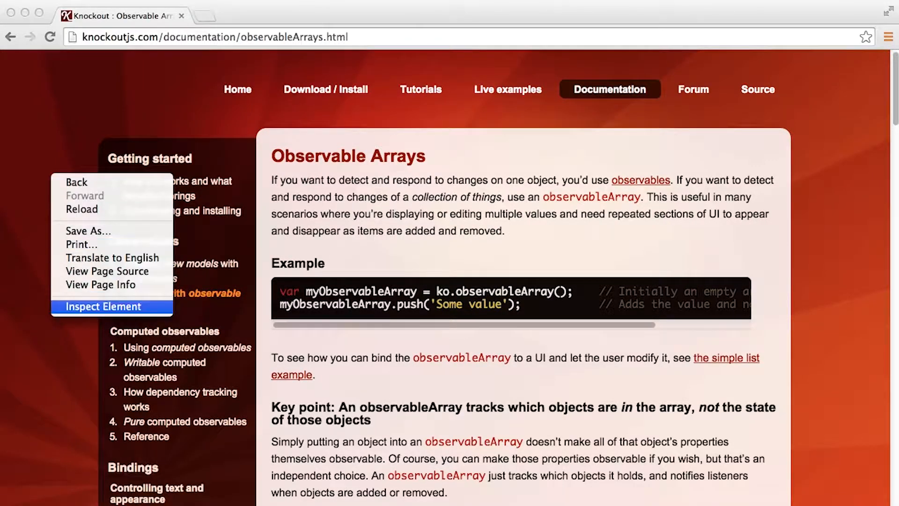
# Open DevTools on the Knockout Observable Arrays page and evaluate ko, showing version 3.2.0
pyautogui.click(103, 306)
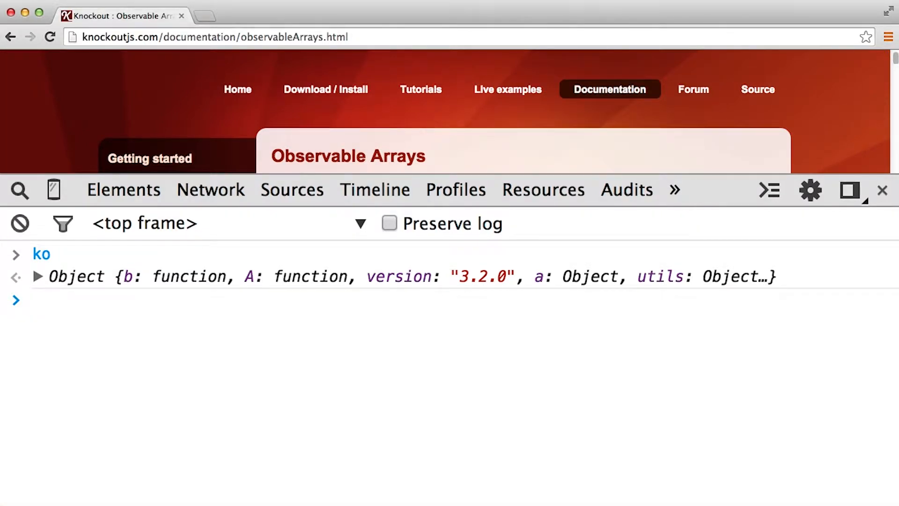
# Evaluate ko.observableArray([1,2,3]), store it as var foo, and evaluate foo
pyautogui.write('ko.')
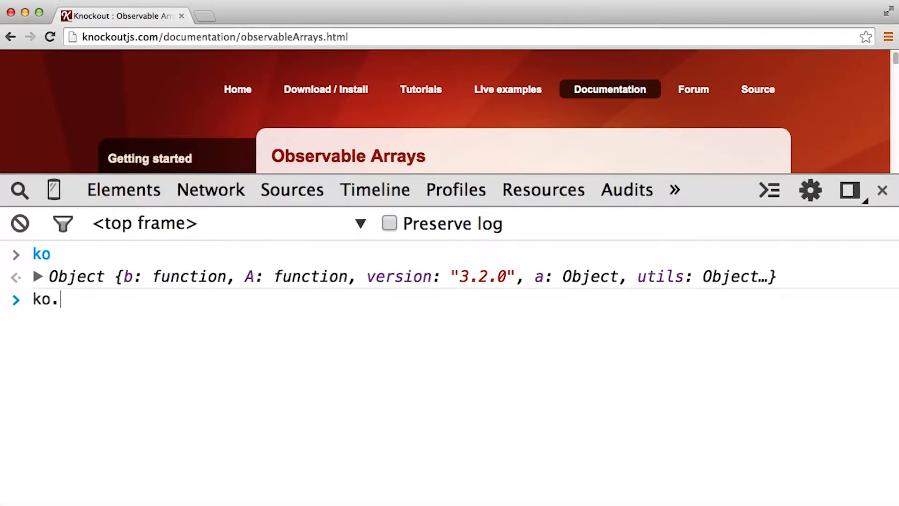
pyautogui.write('observableArray([1,2,3])')
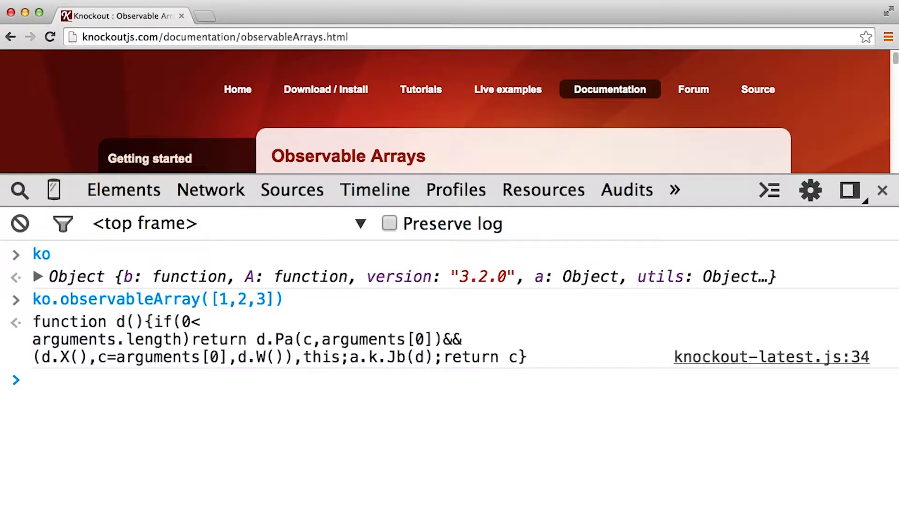
pyautogui.write('ko.observableArray([1,2,3])')
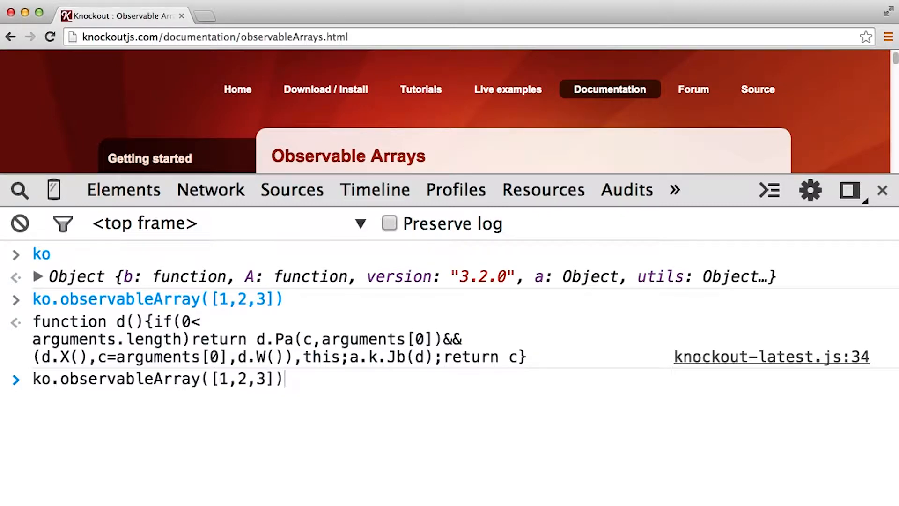
pyautogui.write('var')
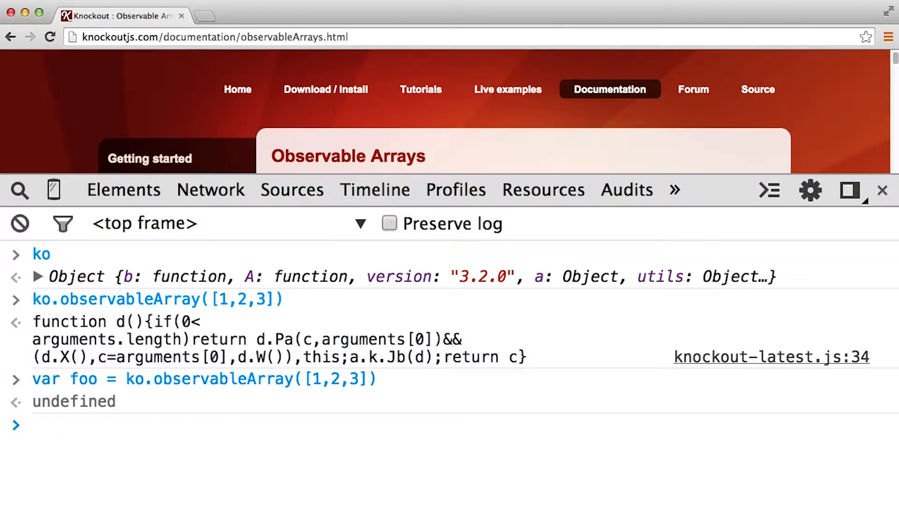
pyautogui.write('console.f')
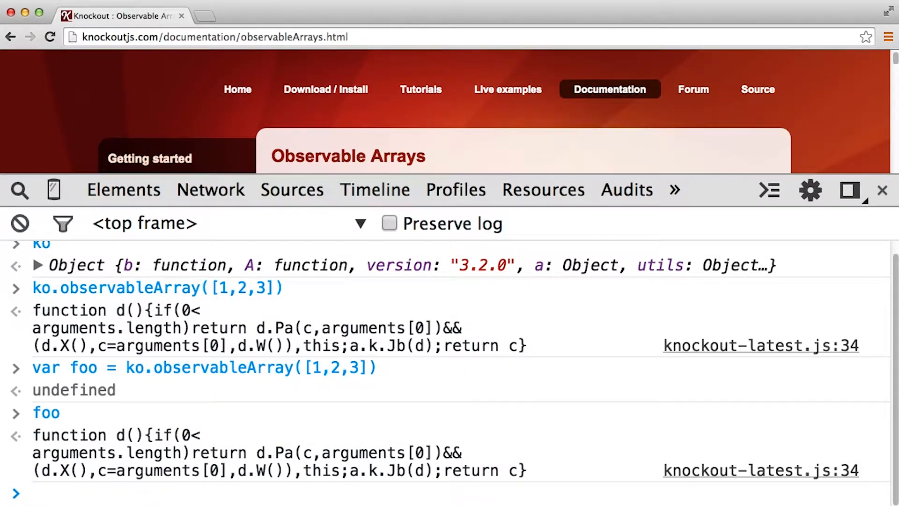
# Run console.dir(foo) and expand the output to list properties like M, U, W, X
pyautogui.write('console.dir')
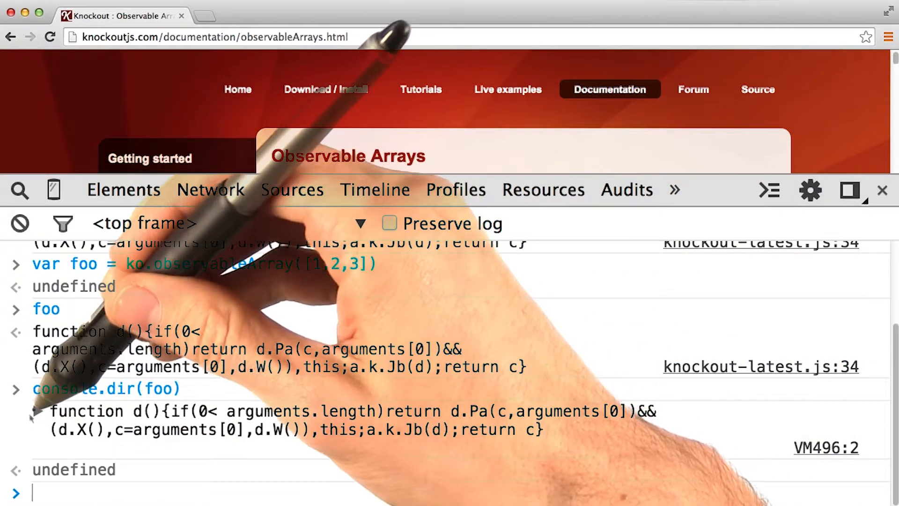
pyautogui.click(32, 411)
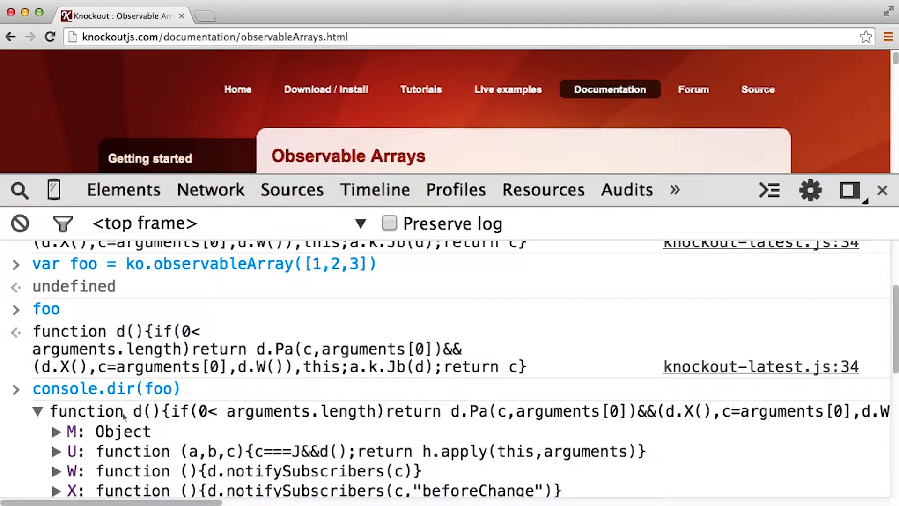
pyautogui.scroll(-3)
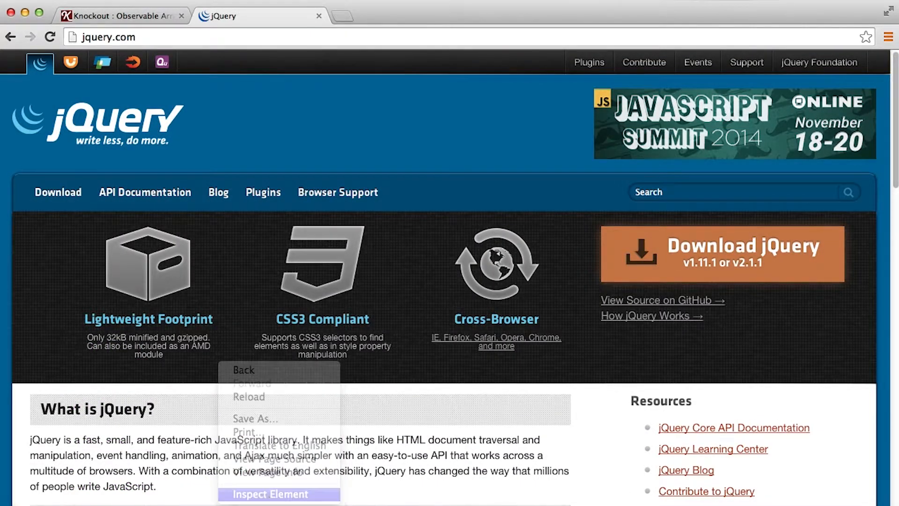
# Open the Console on the jquery.com tab and evaluate jQuery as a function
pyautogui.click(270, 493)
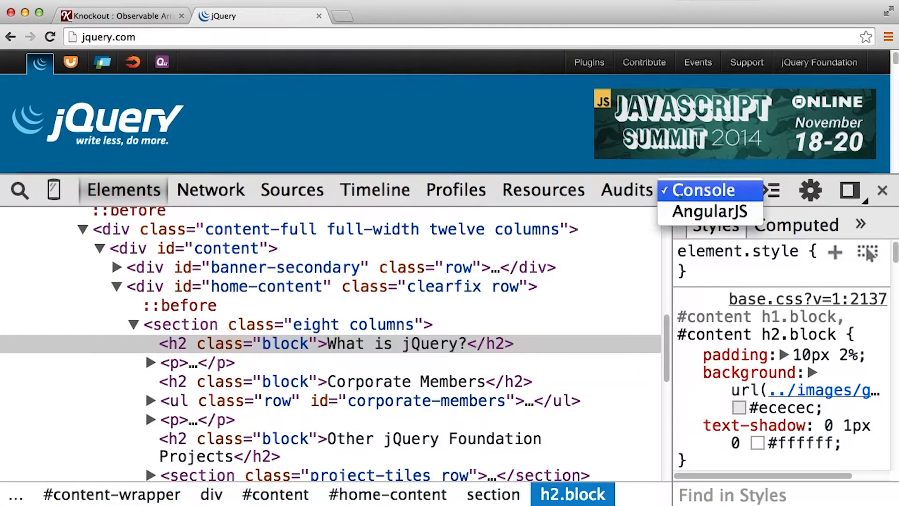
pyautogui.click(703, 190)
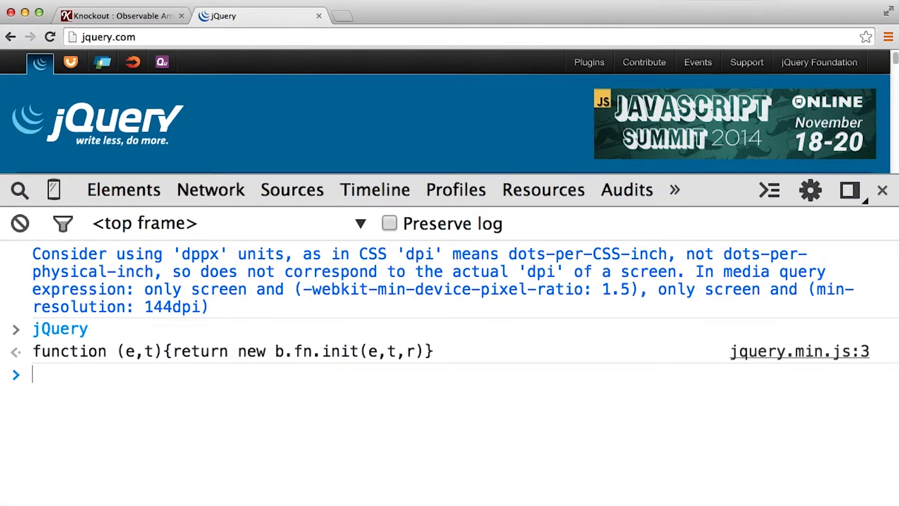
# Run console.dir(jQuery) and expand its listed properties
pyautogui.write('console.dir(jQuery)')
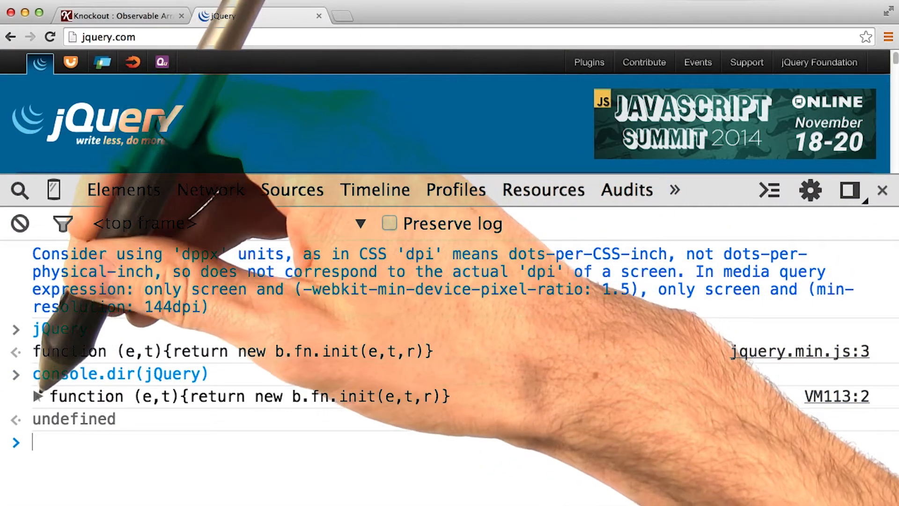
pyautogui.click(37, 396)
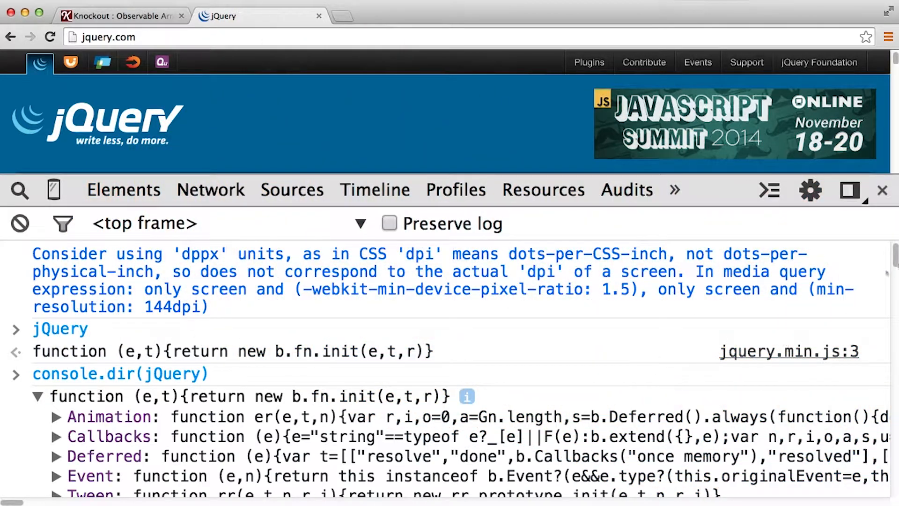
pyautogui.scroll(-3)
pyautogui.write('jQuery')
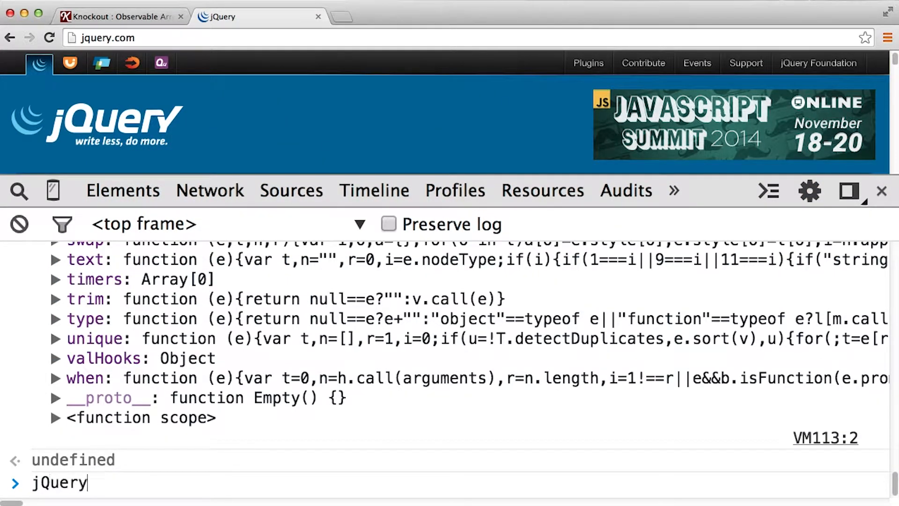
# Evaluate jQuery() to get an empty array, then type jQuery. for autocomplete suggestions
pyautogui.press('Enter')
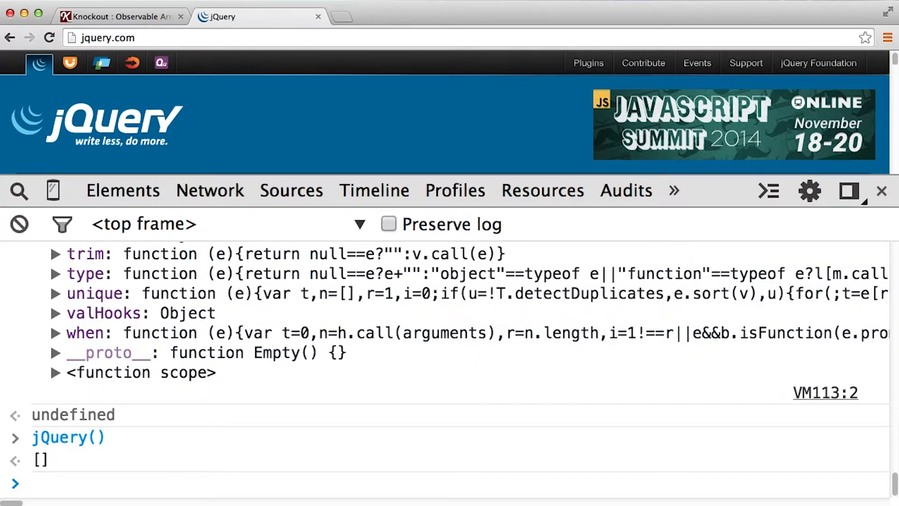
pyautogui.write('jQuery')
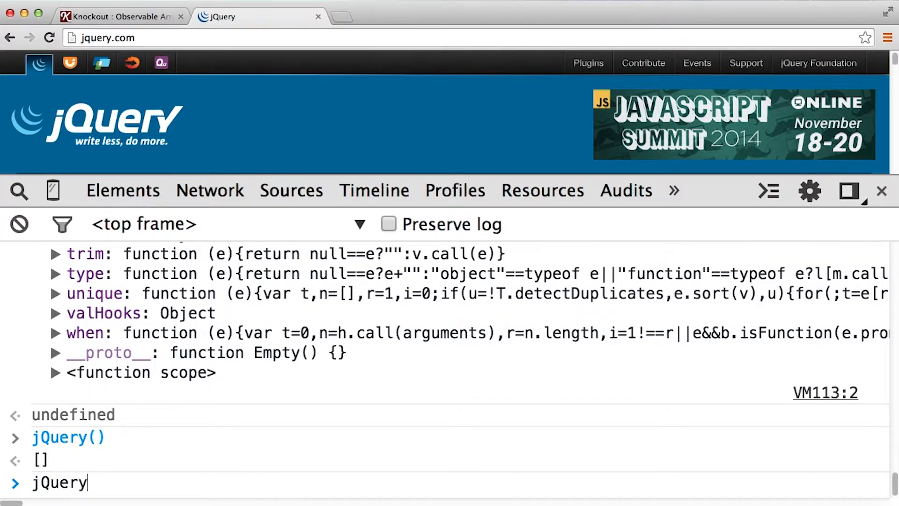
pyautogui.write('.')
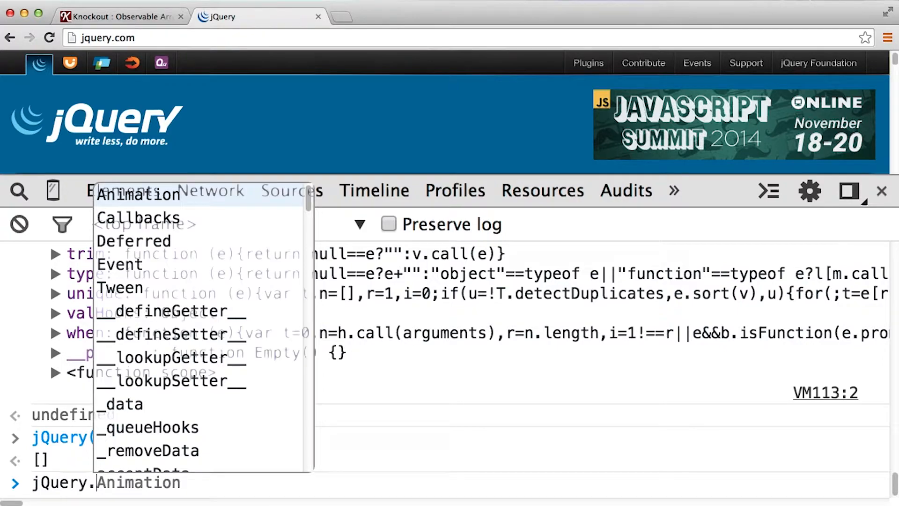
pyautogui.click(115, 16)
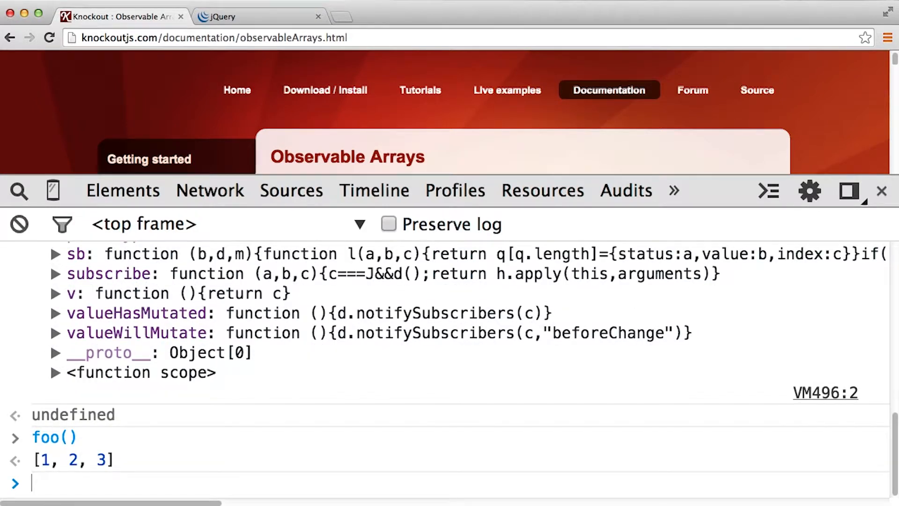
# Evaluate foo() as [1, 2, 3], push 5, and confirm foo() returns [1, 2, 3, 5]
pyautogui.write('foo()')
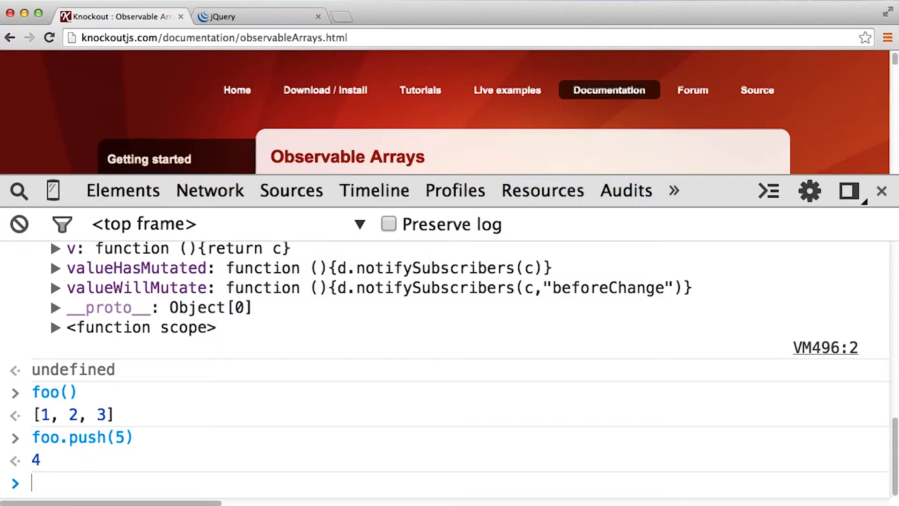
pyautogui.write('foo()')
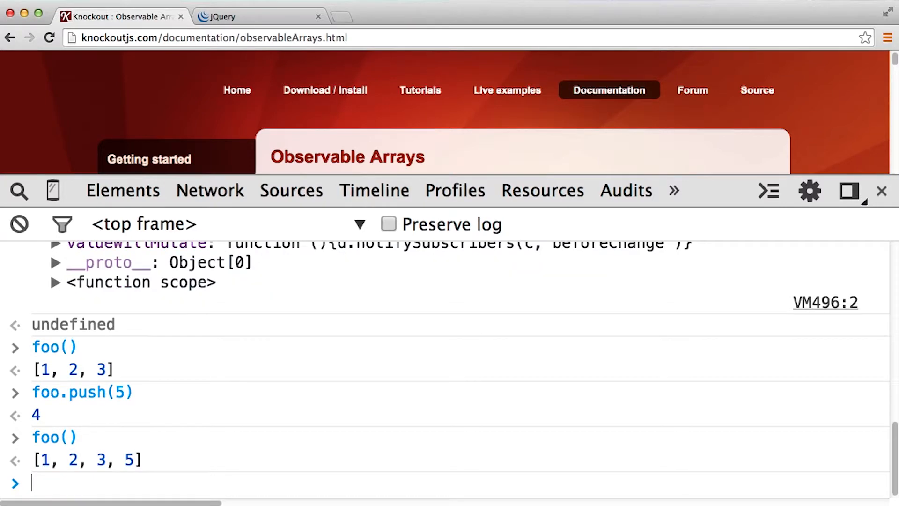